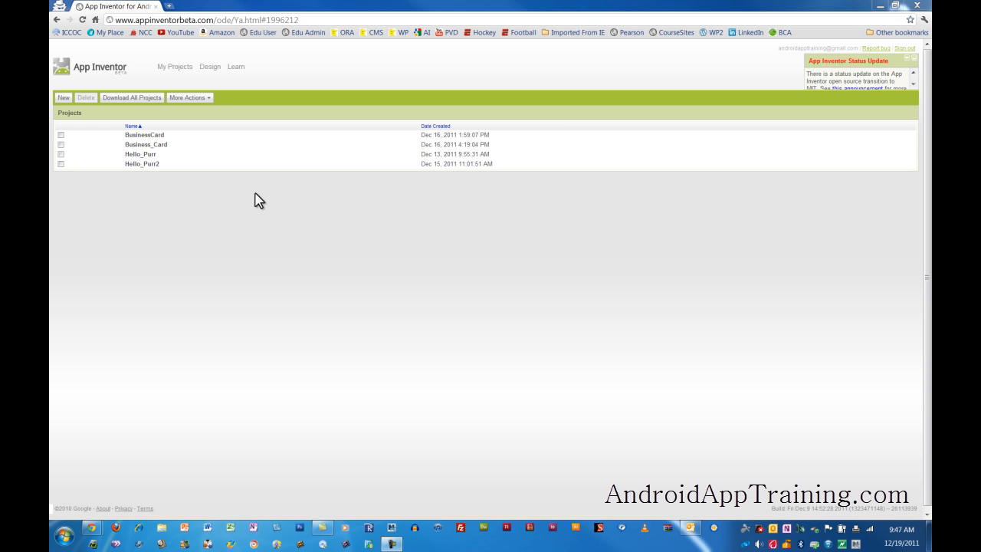
{"action": "mouse_move", "coordinate": [241, 199]}
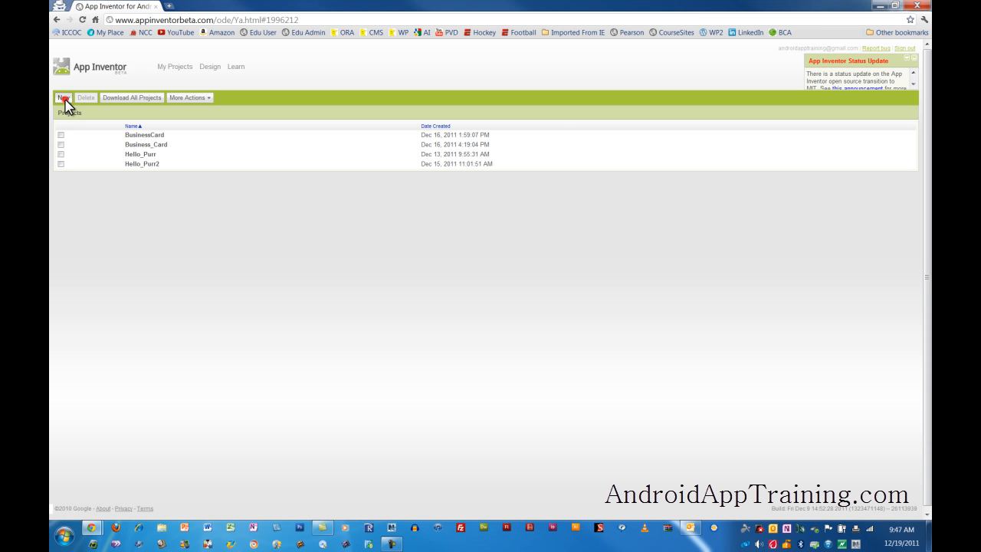
Step: Create a new App Inventor project named AndroidZoo
{"action": "left_click", "coordinate": [63, 97]}
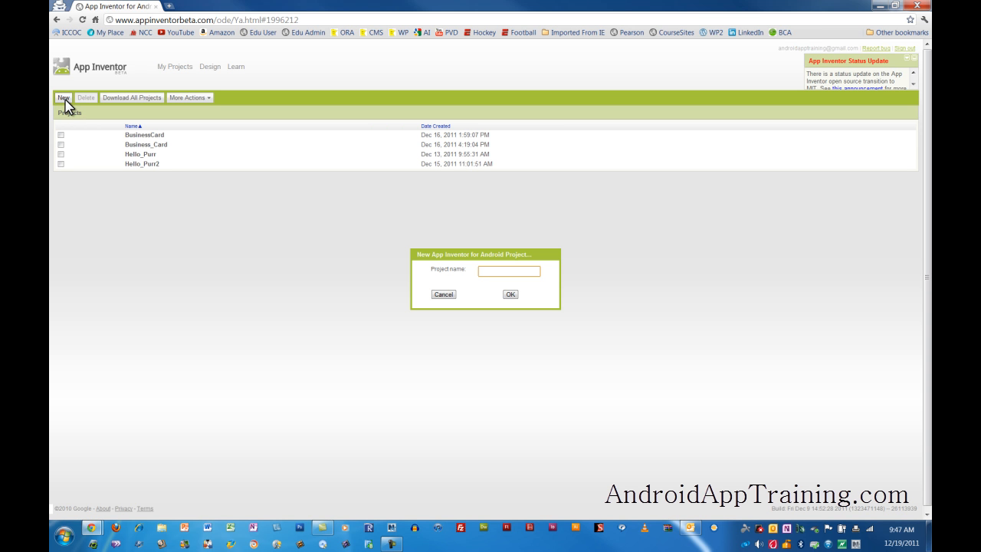
{"action": "type", "text": "Android Z"}
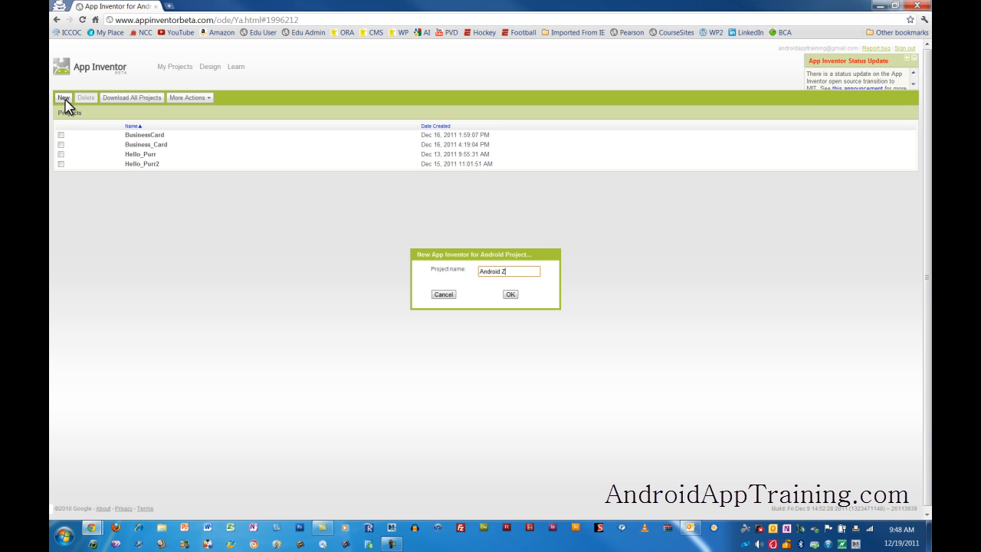
{"action": "left_click", "coordinate": [510, 293]}
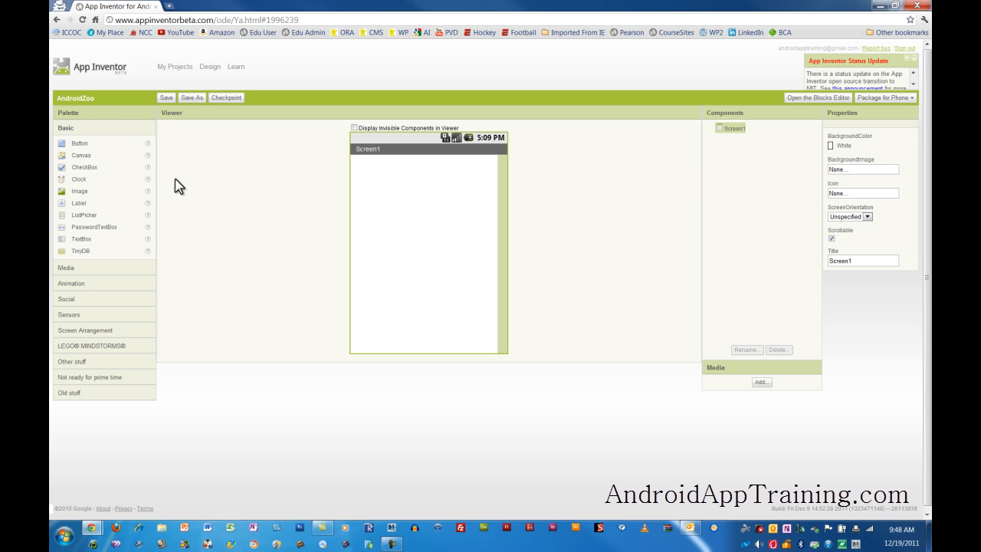
{"action": "mouse_move", "coordinate": [462, 155]}
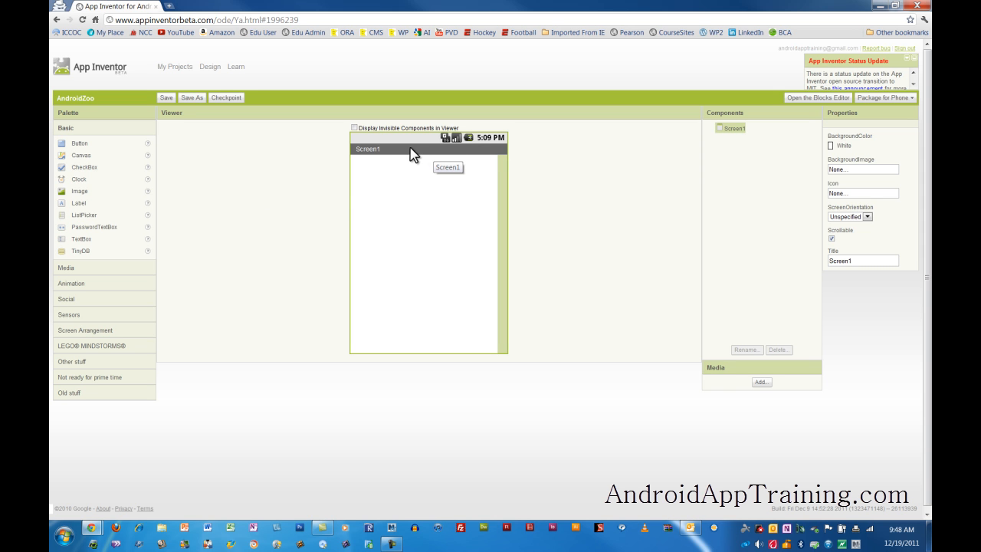
{"action": "mouse_move", "coordinate": [399, 156]}
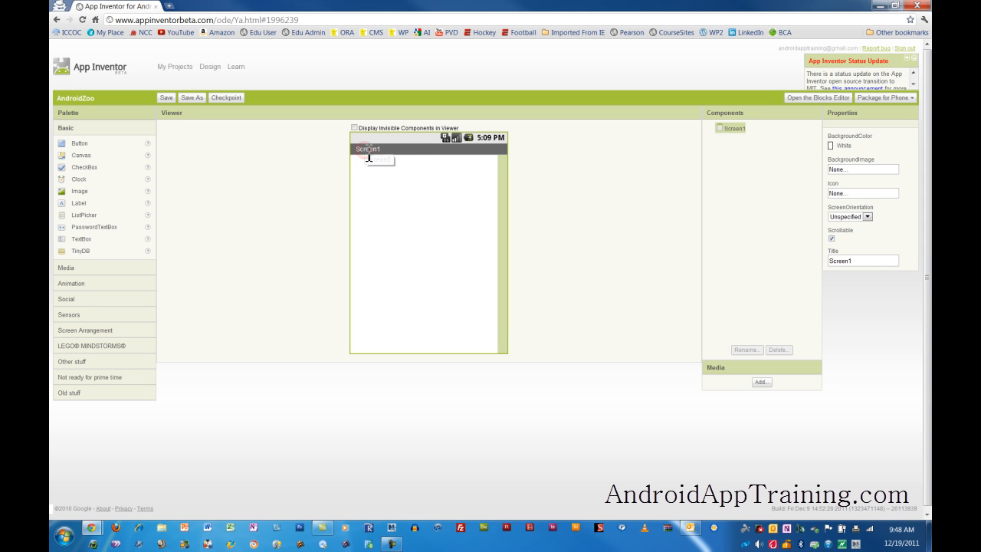
Step: Set Screen1's Title property to Android Zoo
{"action": "left_click", "coordinate": [862, 261]}
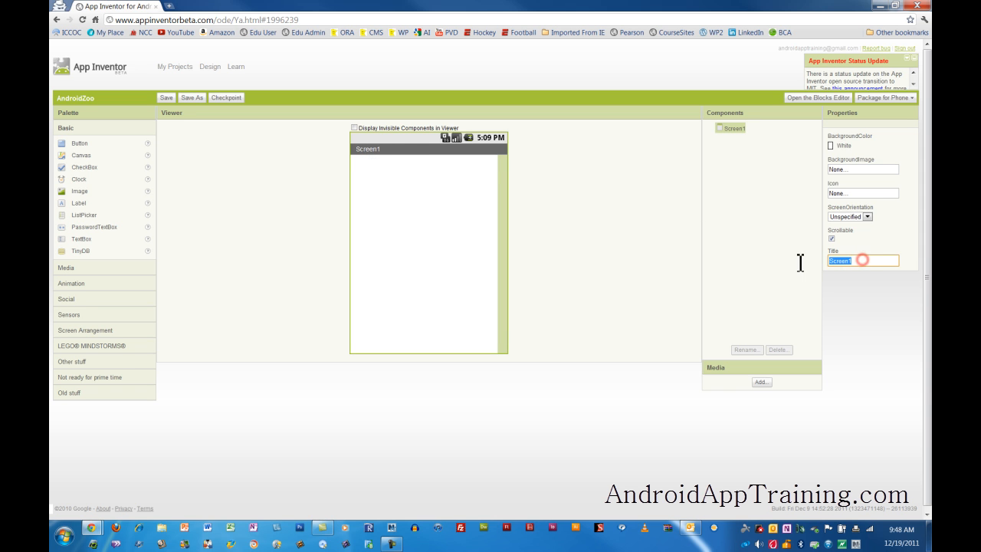
{"action": "type", "text": "Android Zoo"}
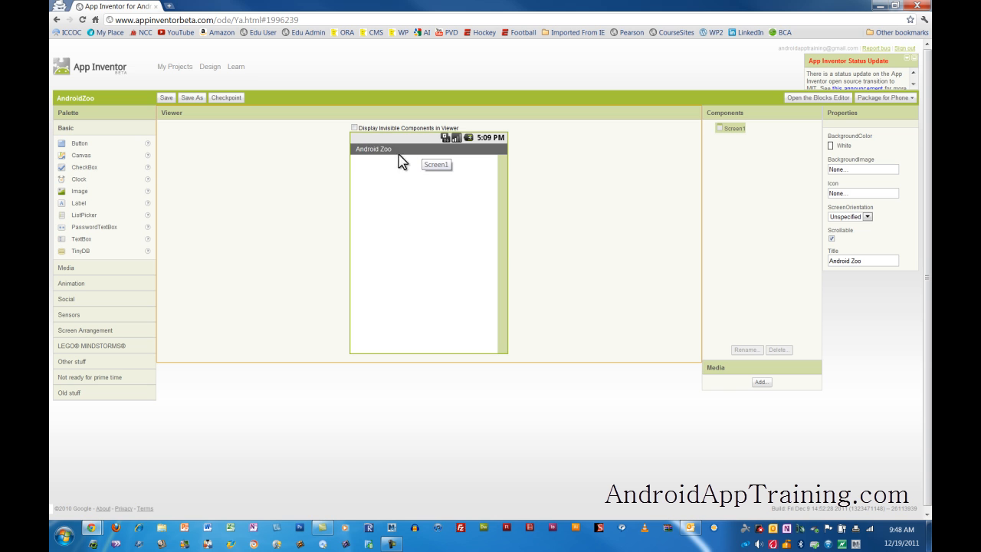
{"action": "mouse_move", "coordinate": [421, 182]}
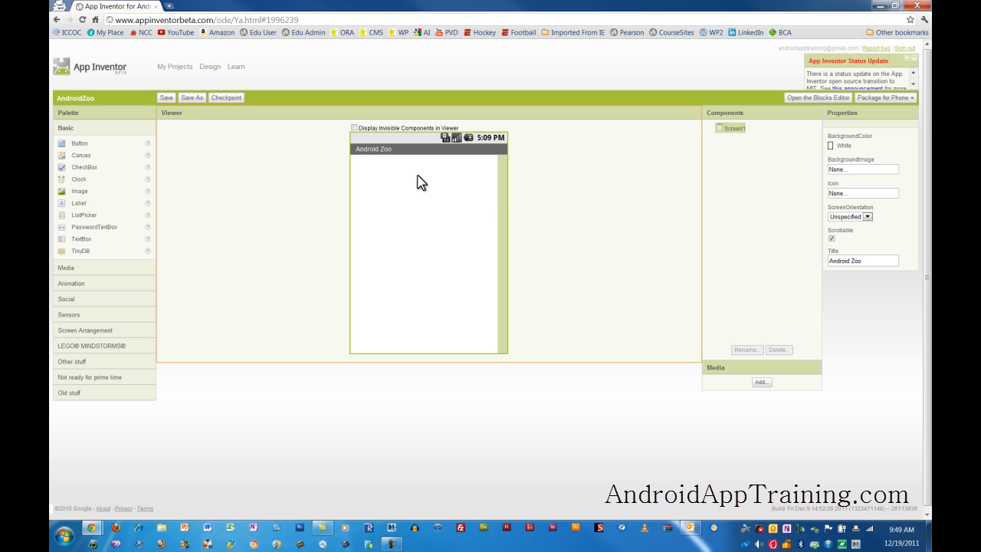
{"action": "mouse_move", "coordinate": [191, 287]}
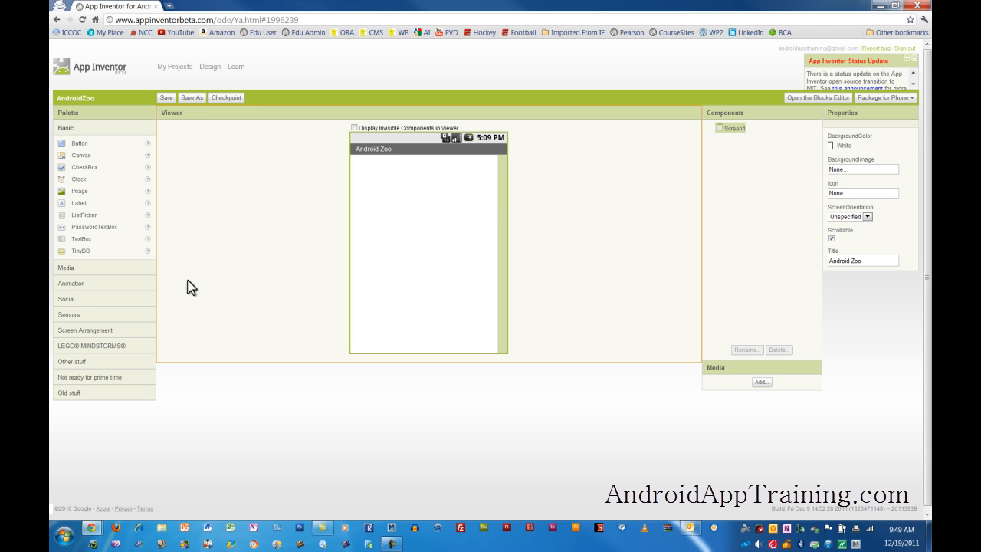
{"action": "mouse_move", "coordinate": [74, 337]}
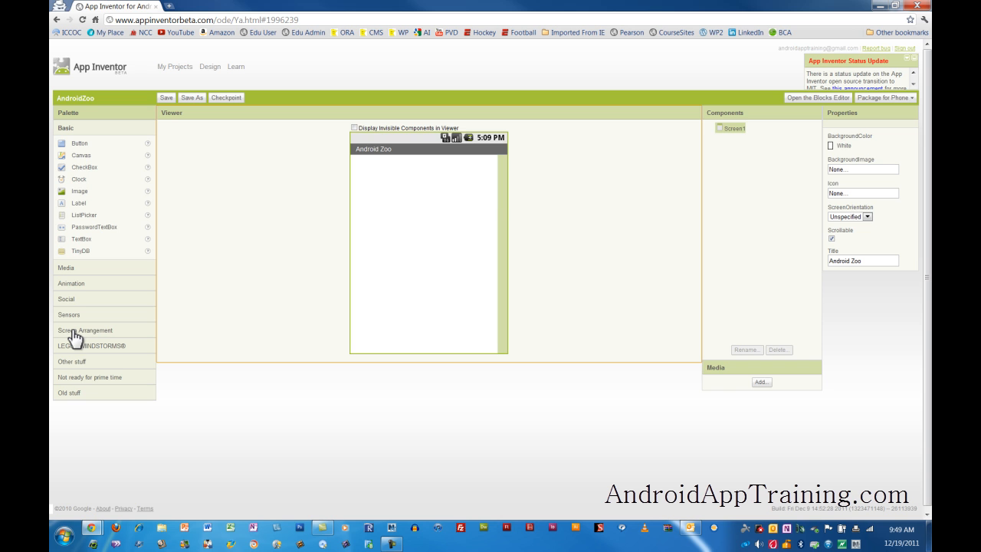
Step: Drag a TableArrangement from the layout drawer onto Screen1
{"action": "left_click", "coordinate": [85, 330]}
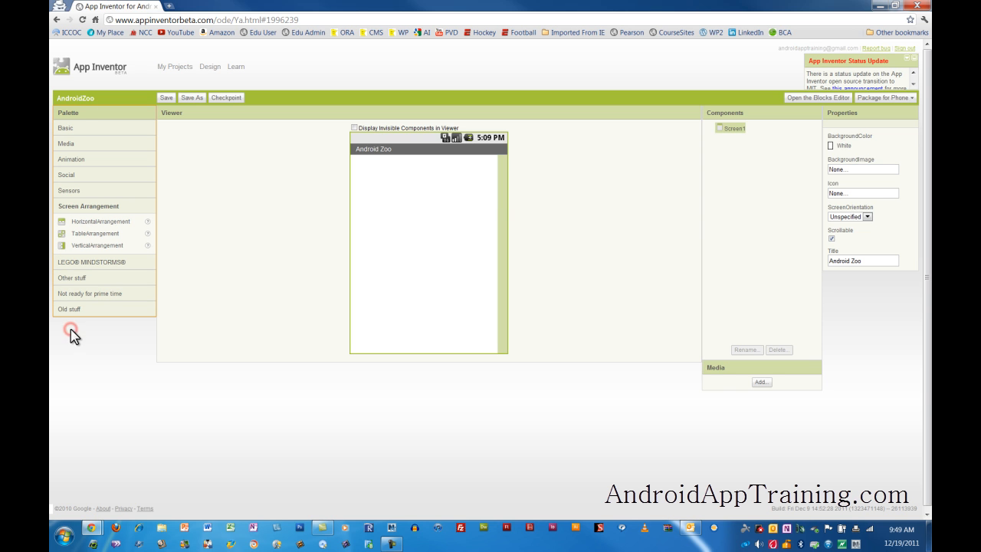
{"action": "mouse_move", "coordinate": [107, 239]}
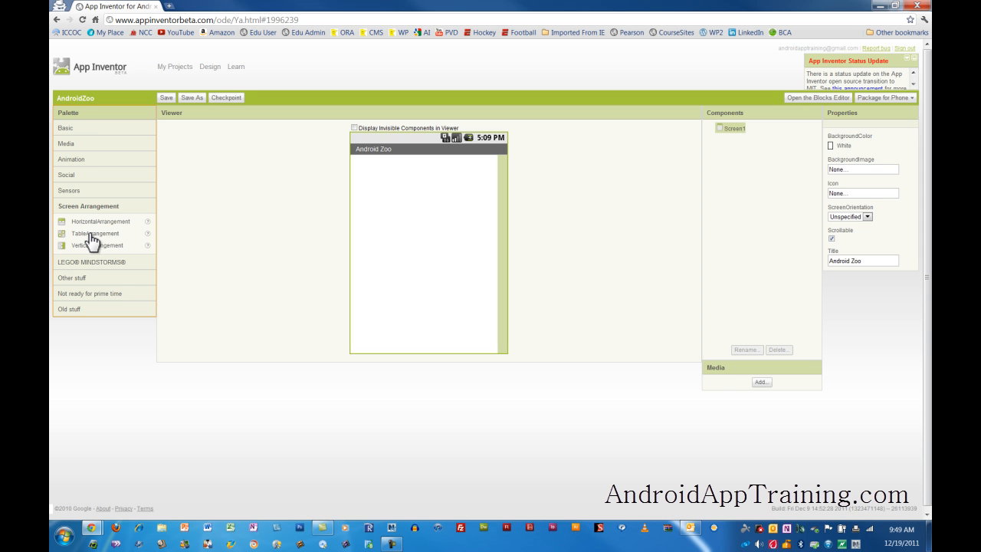
{"action": "left_click_drag", "start_coordinate": [97, 233], "coordinate": [377, 182]}
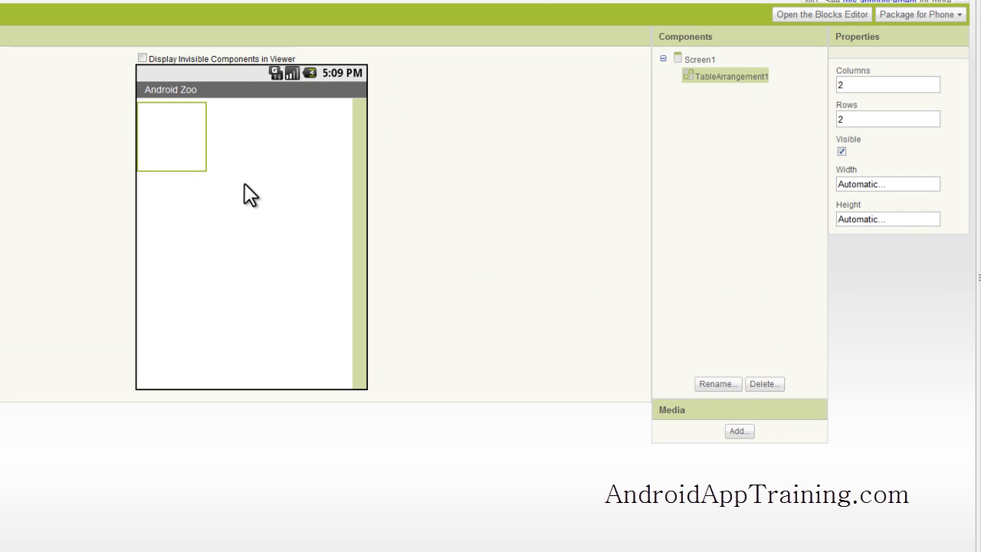
{"action": "mouse_move", "coordinate": [197, 106]}
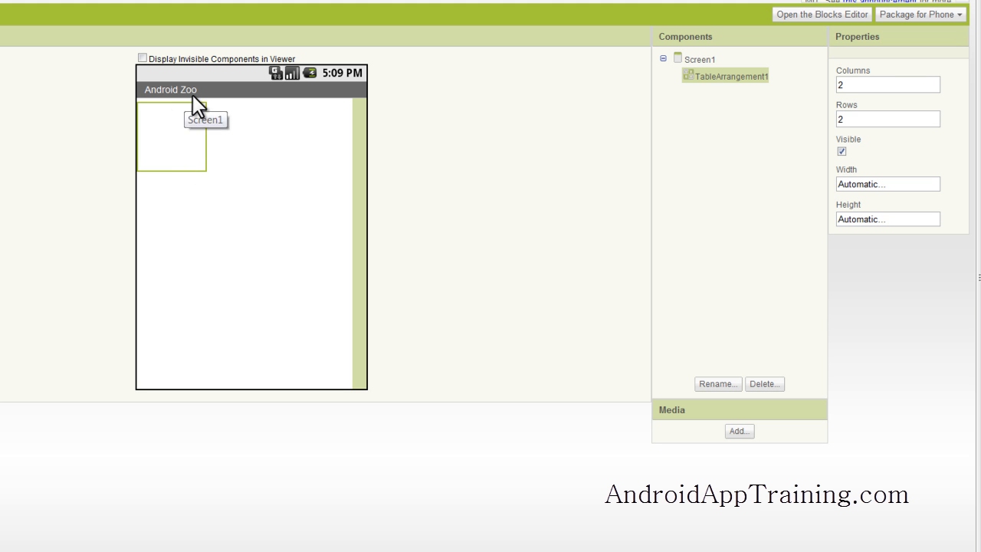
{"action": "mouse_move", "coordinate": [153, 161]}
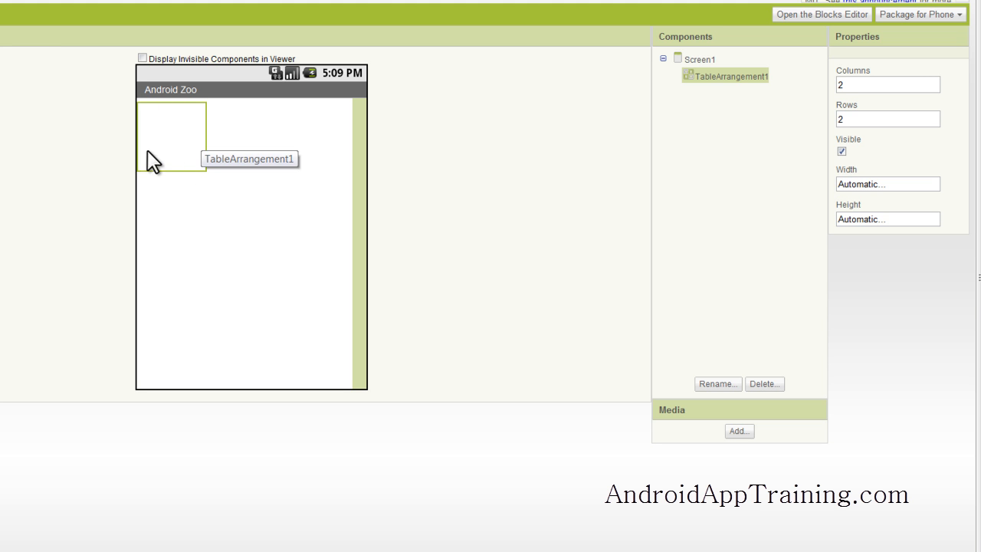
{"action": "mouse_move", "coordinate": [157, 190]}
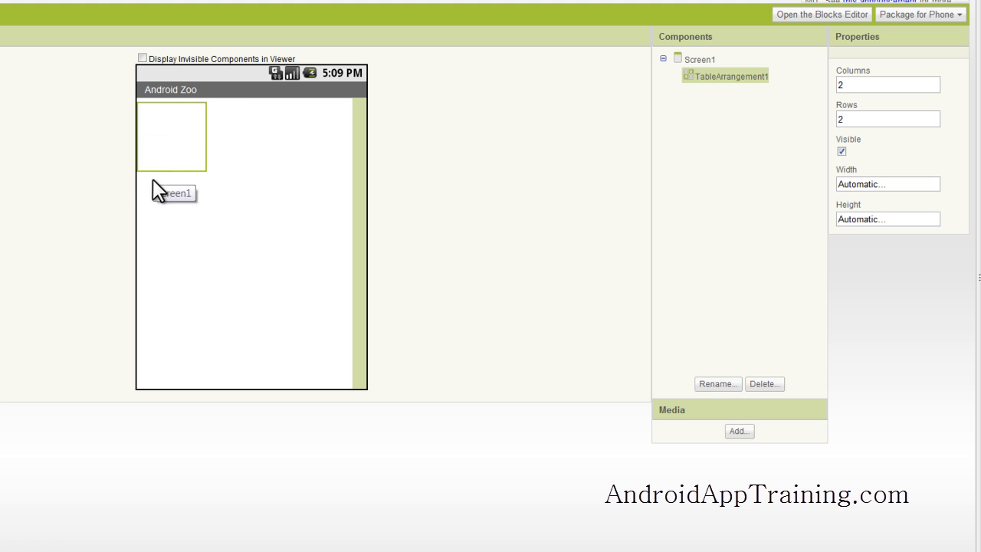
{"action": "mouse_move", "coordinate": [245, 161]}
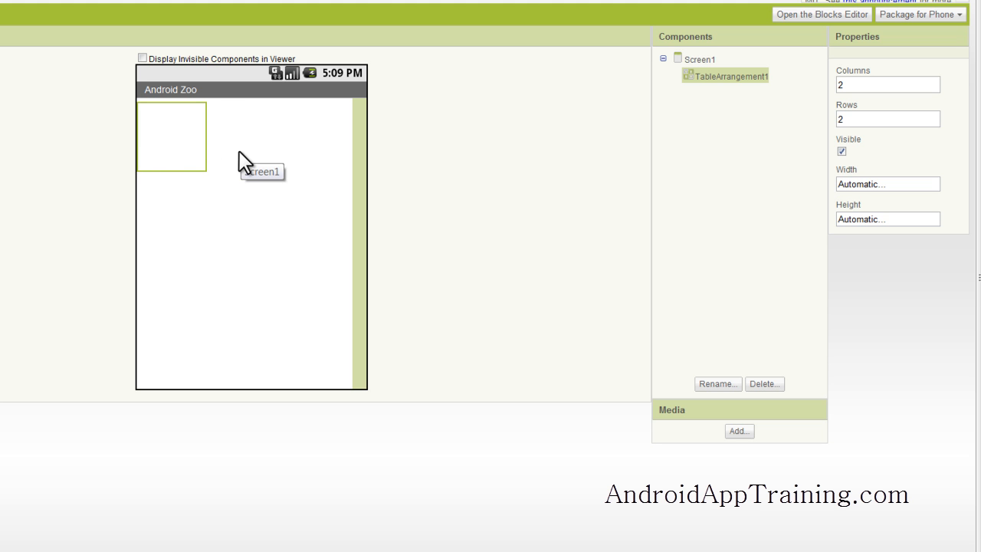
{"action": "mouse_move", "coordinate": [138, 123]}
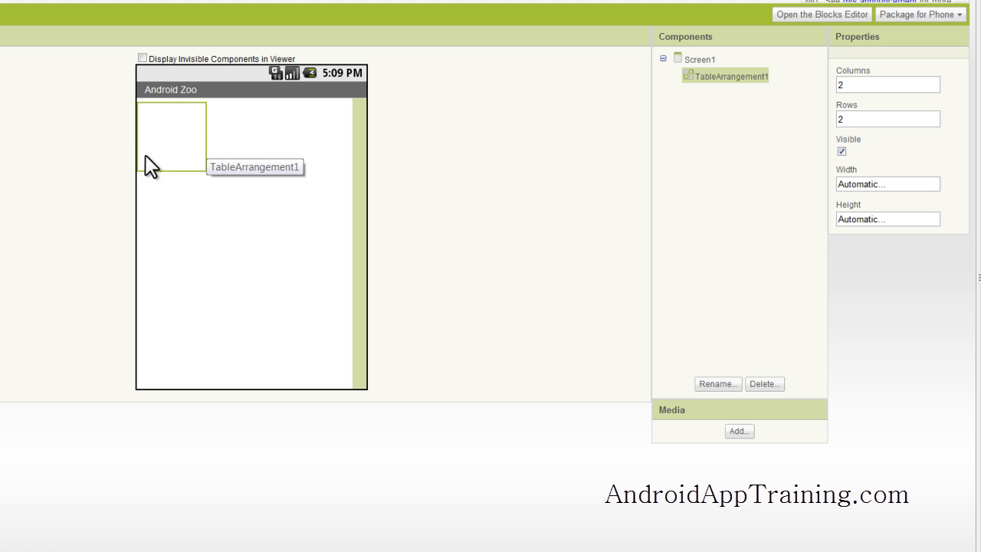
{"action": "mouse_move", "coordinate": [155, 126]}
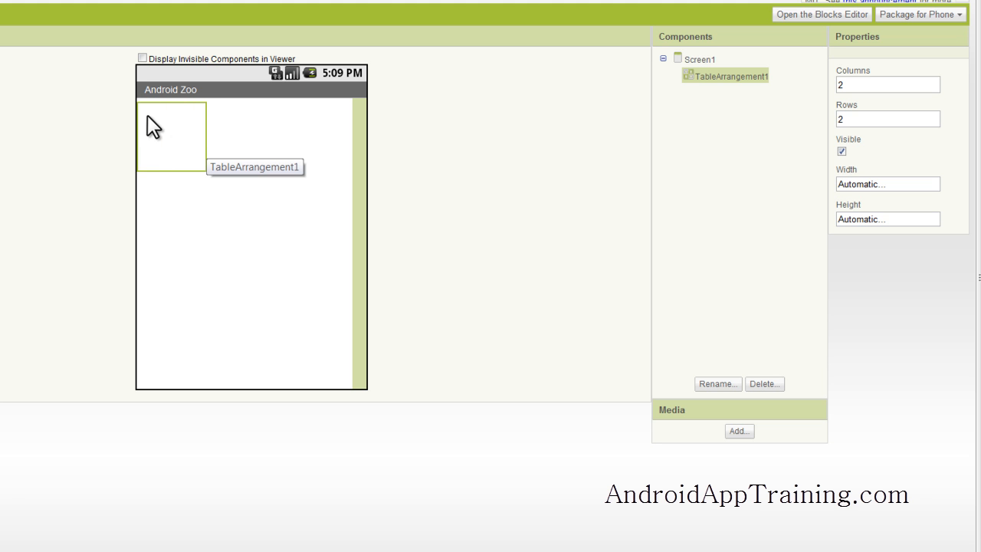
{"action": "mouse_move", "coordinate": [223, 165]}
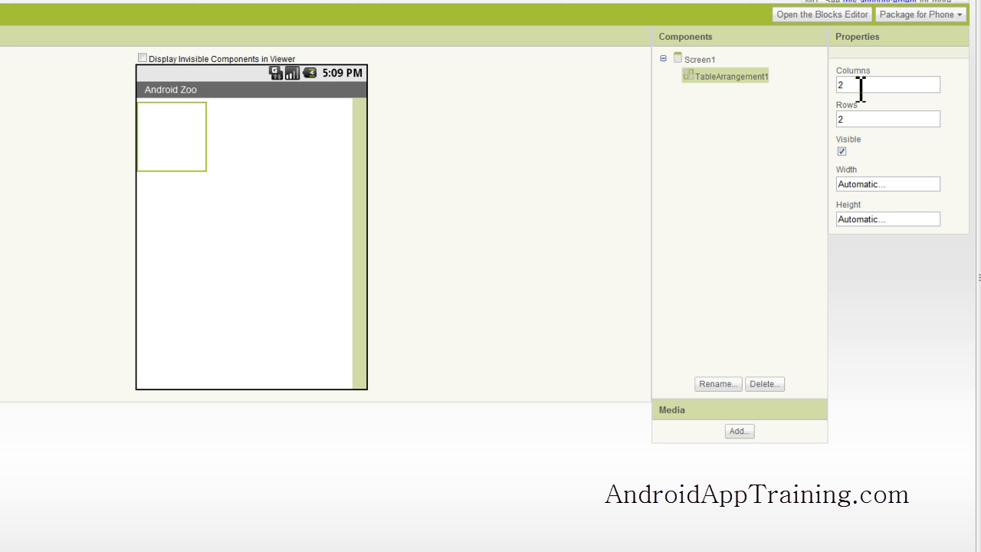
Step: Give TableArrangement1 3 columns and a Fill parent width
{"action": "type", "text": "3"}
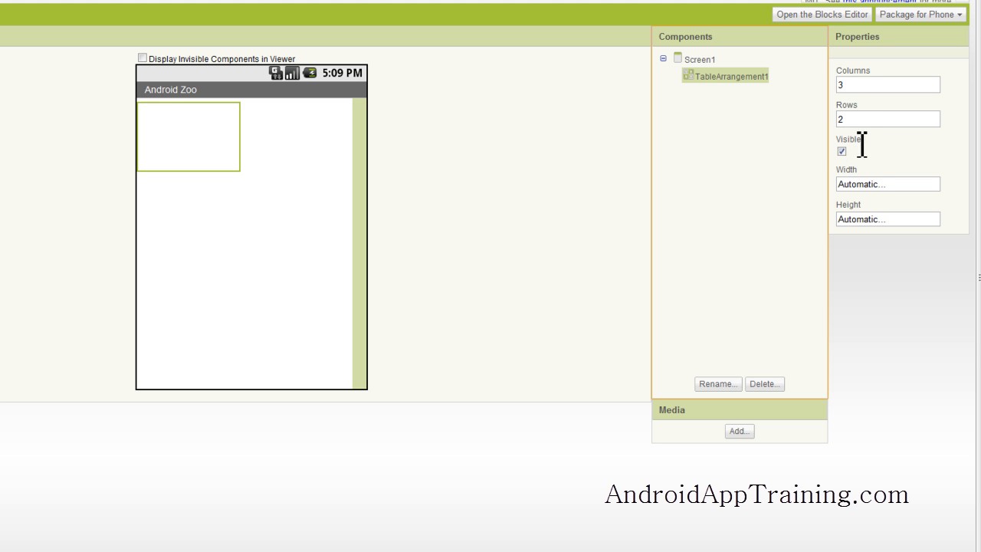
{"action": "mouse_move", "coordinate": [865, 194]}
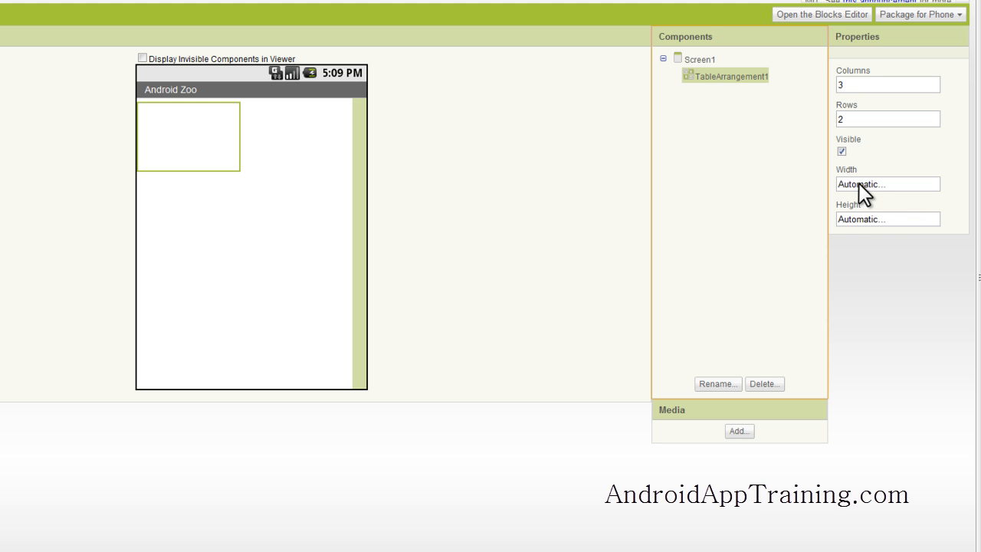
{"action": "left_click", "coordinate": [888, 184]}
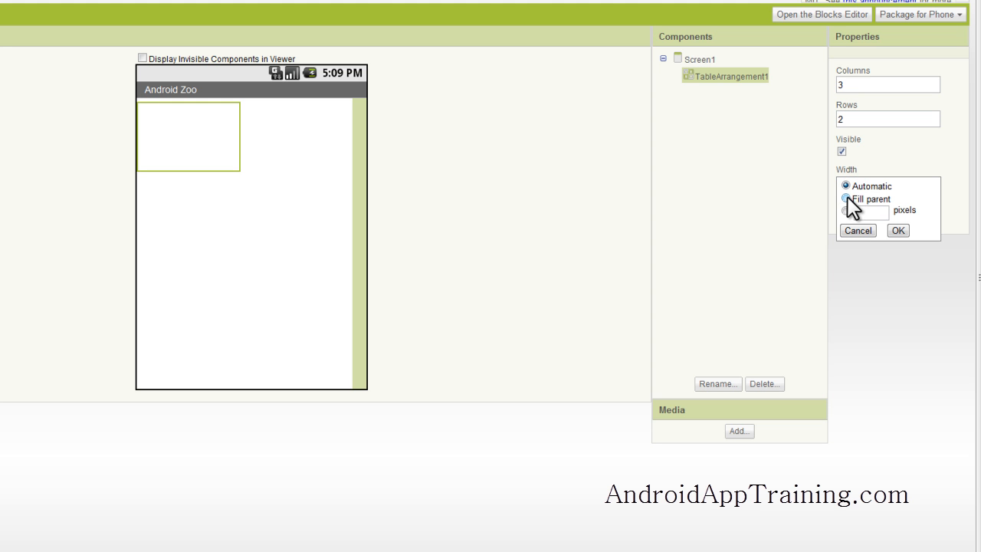
{"action": "left_click", "coordinate": [898, 230]}
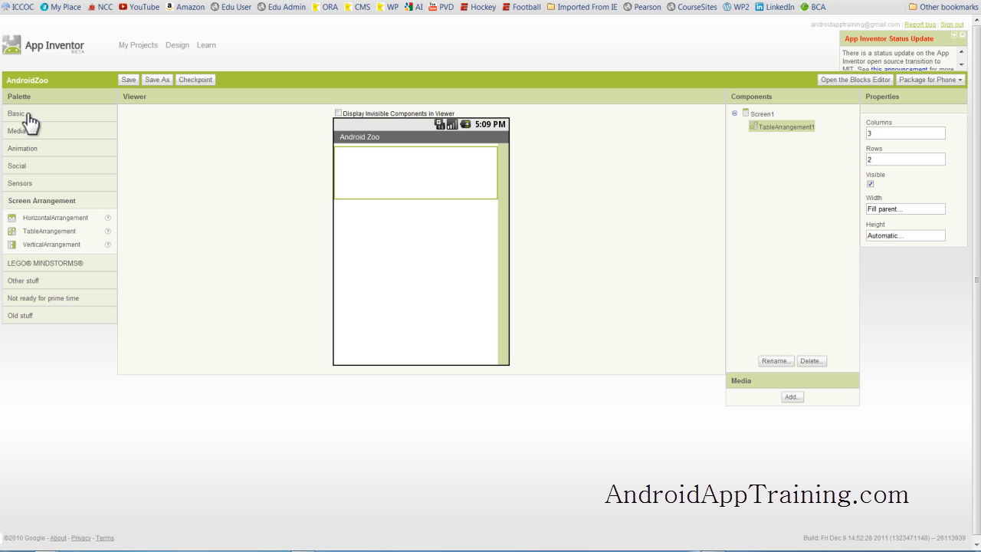
Step: Drag three Buttons from the Basic palette into the table's top row
{"action": "left_click", "coordinate": [17, 113]}
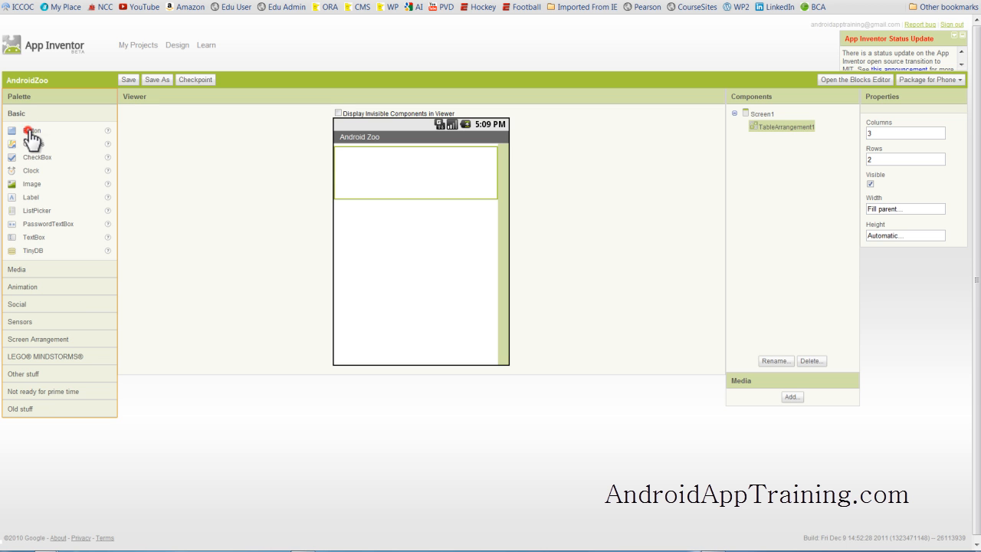
{"action": "left_click_drag", "start_coordinate": [32, 130], "coordinate": [349, 165]}
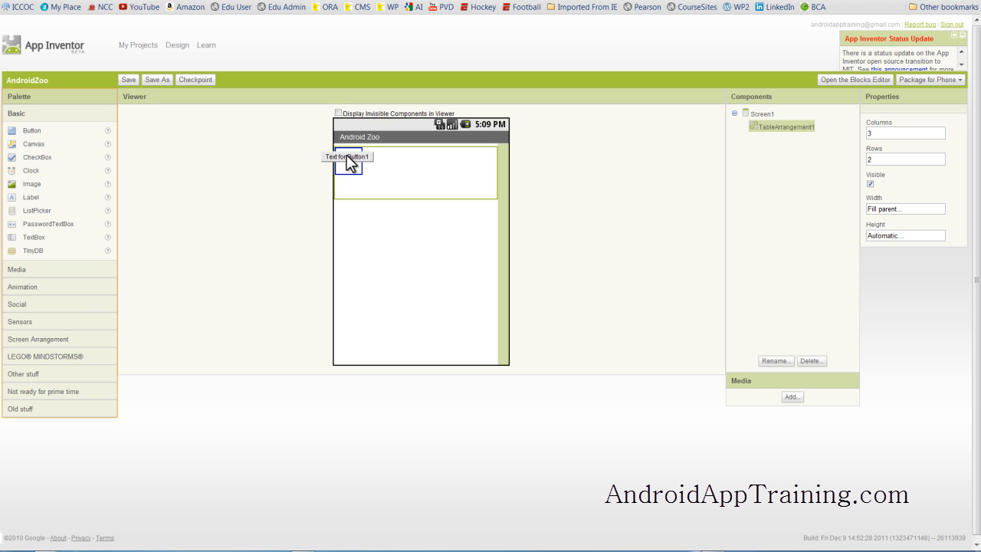
{"action": "left_click_drag", "start_coordinate": [348, 156], "coordinate": [373, 190]}
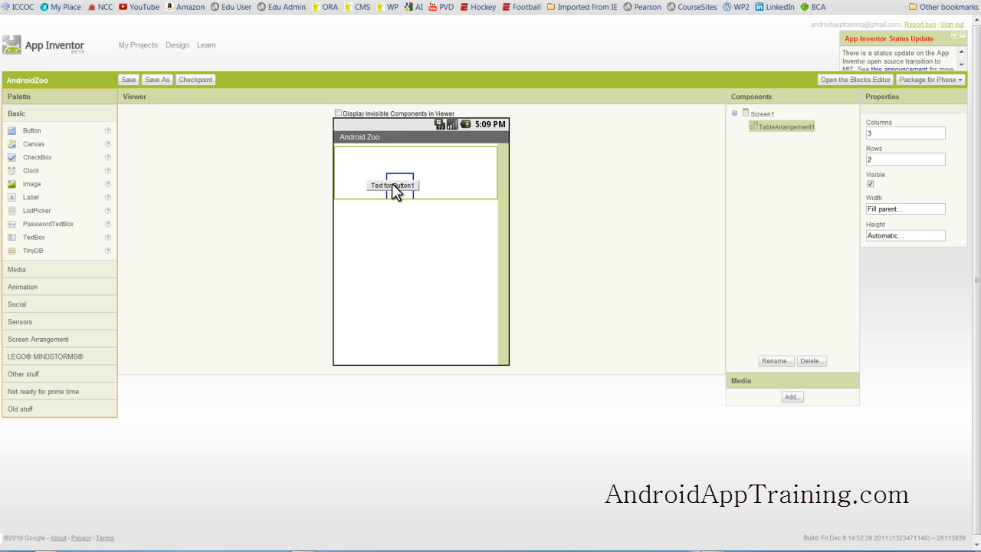
{"action": "left_click_drag", "start_coordinate": [392, 185], "coordinate": [351, 161]}
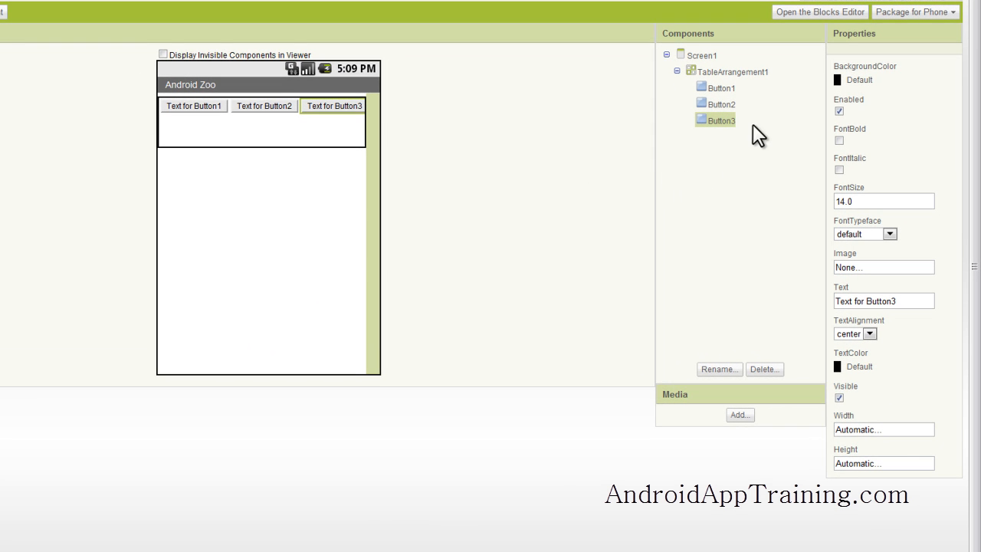
Step: Rename the first button to KittyButton
{"action": "left_click", "coordinate": [724, 87]}
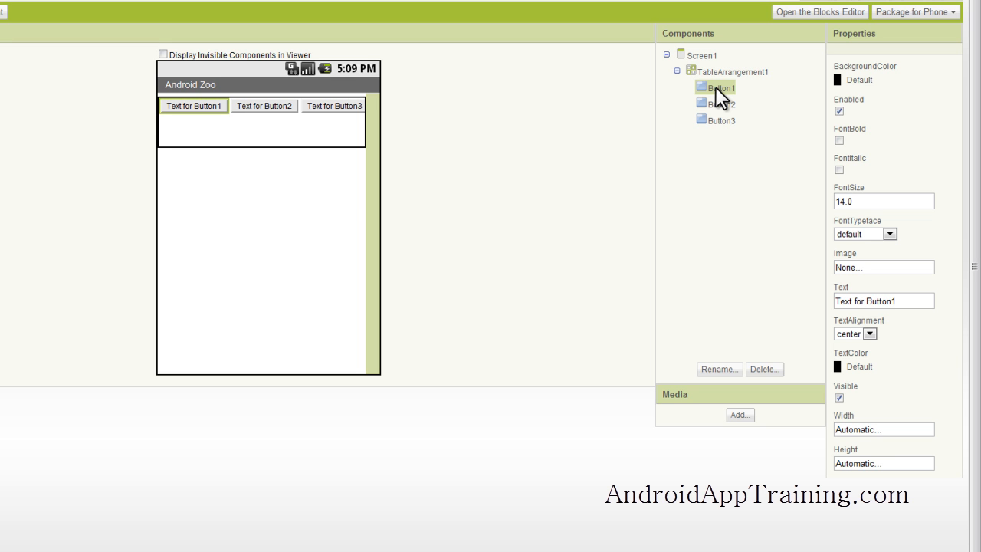
{"action": "mouse_move", "coordinate": [736, 339]}
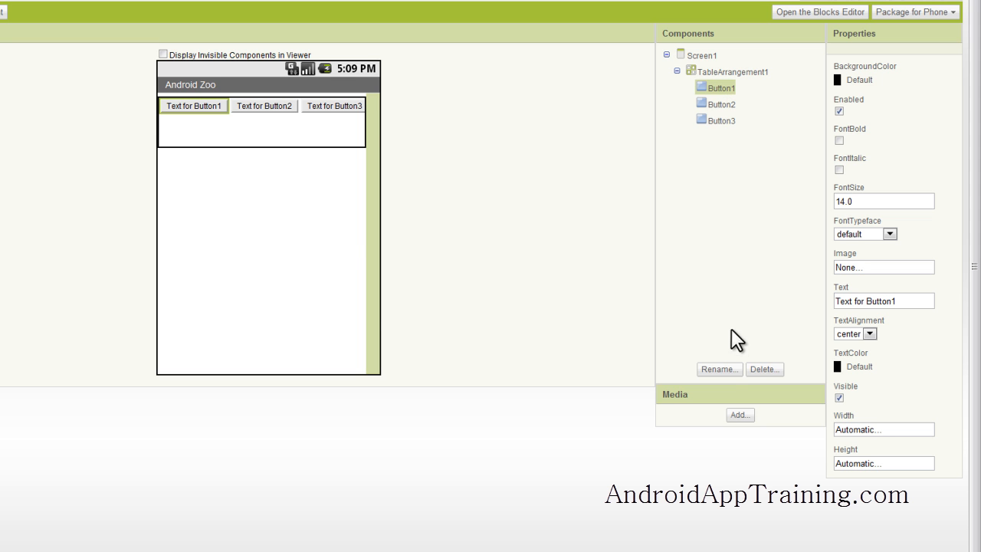
{"action": "left_click", "coordinate": [719, 369]}
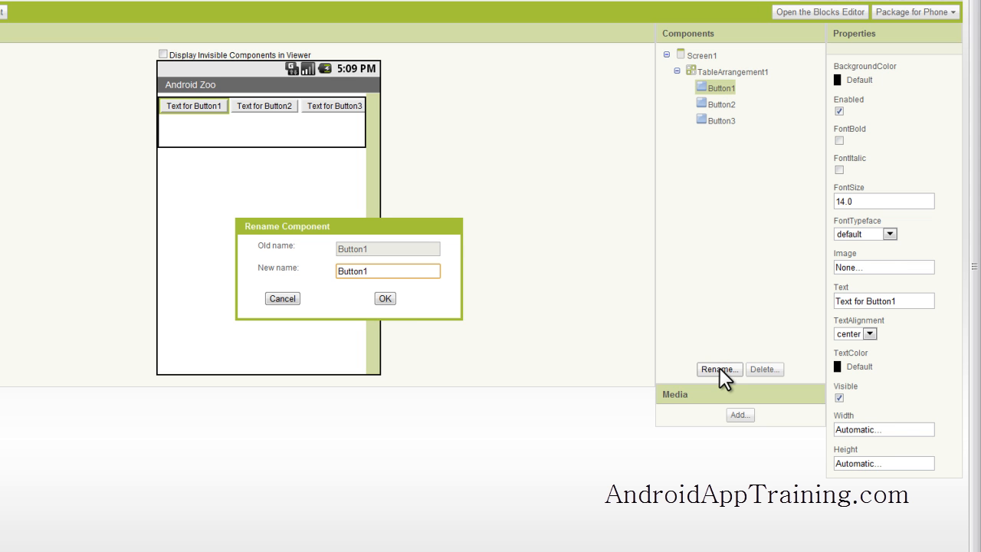
{"action": "key", "text": "Backspace"}
{"action": "type", "text": "Ki"}
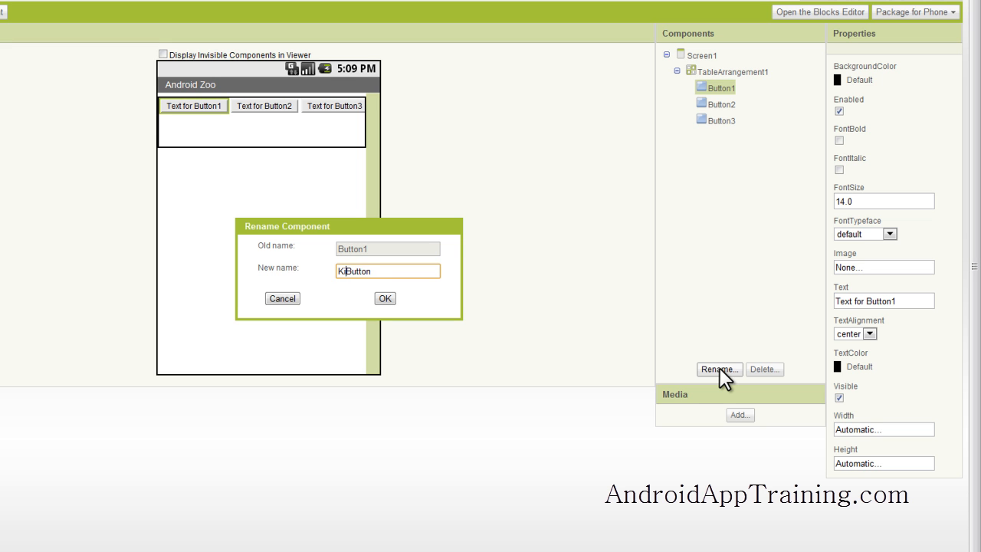
{"action": "left_click", "coordinate": [384, 297]}
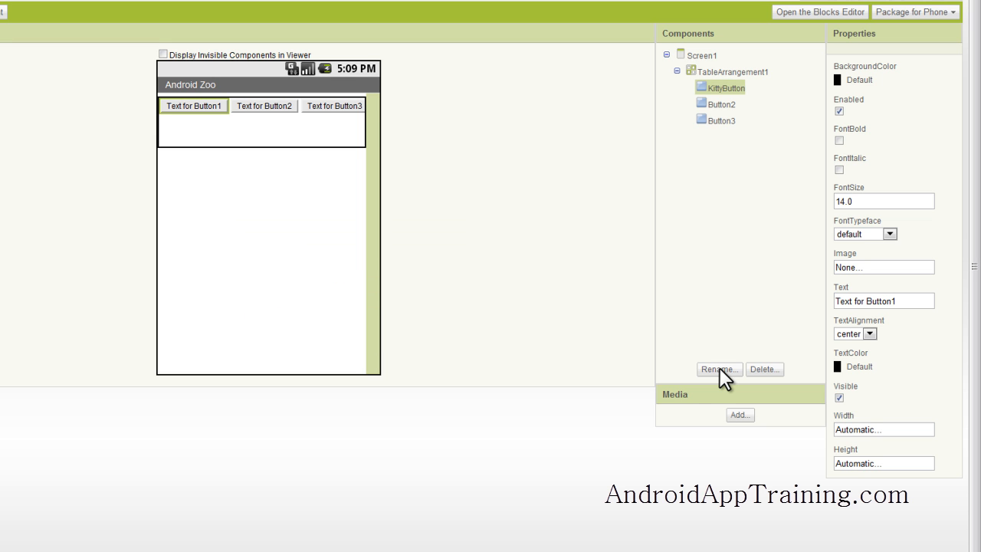
{"action": "mouse_move", "coordinate": [734, 121]}
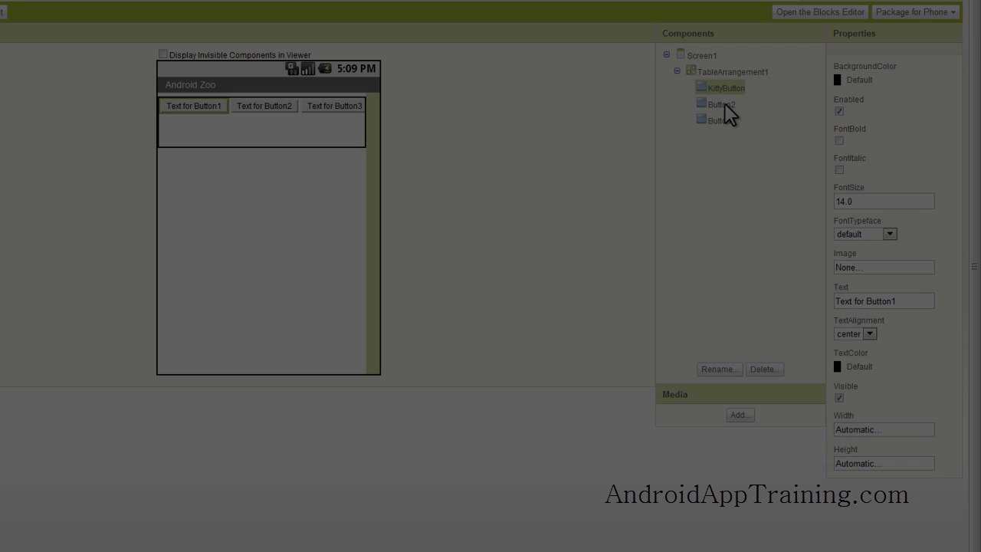
Step: Select the lion and tiger button components in the Components list
{"action": "left_click", "coordinate": [732, 120]}
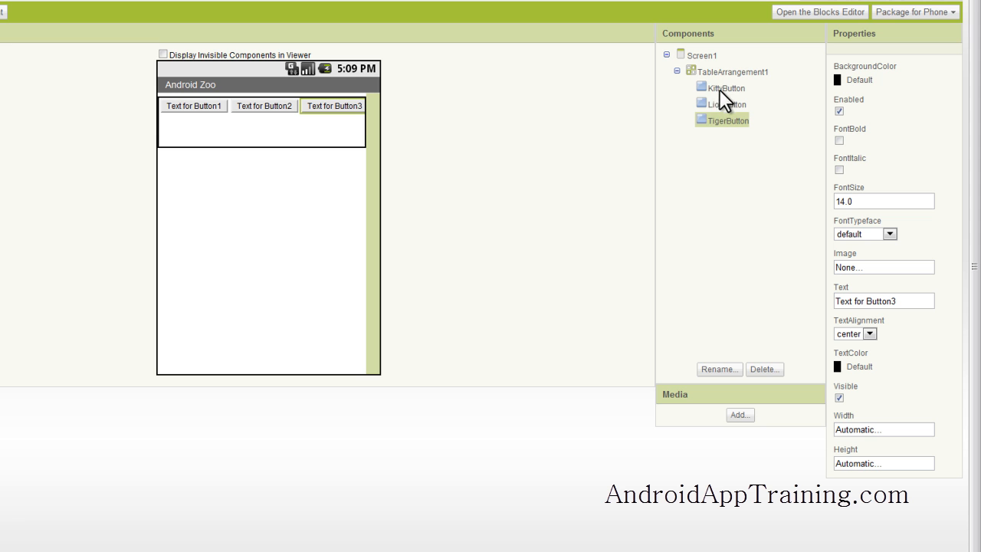
{"action": "left_click", "coordinate": [729, 104]}
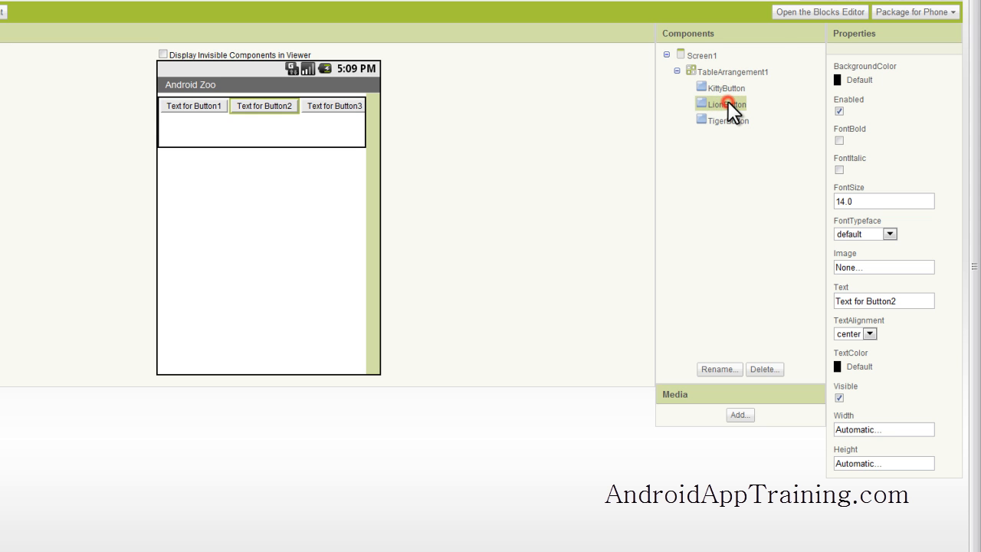
{"action": "left_click", "coordinate": [731, 121]}
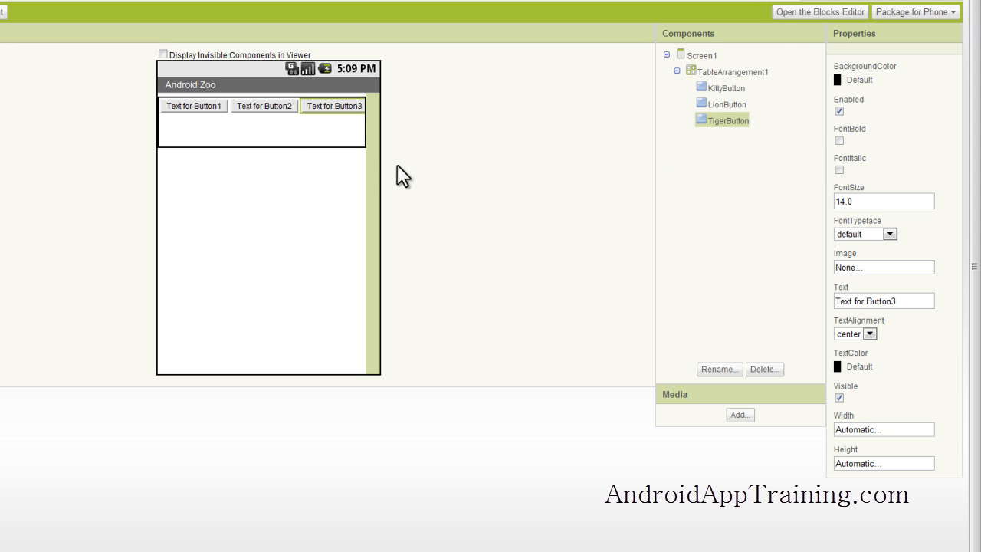
{"action": "mouse_move", "coordinate": [192, 115]}
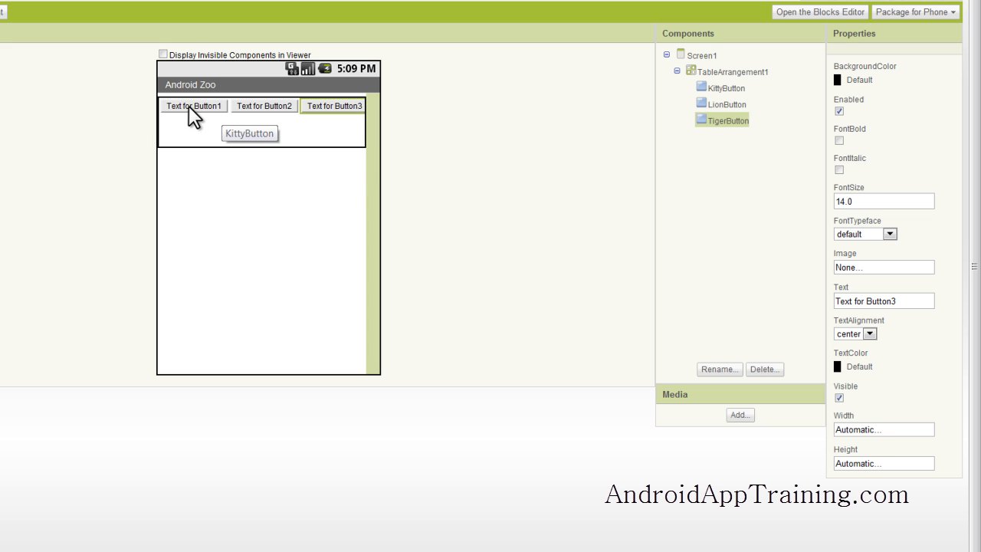
Step: Select KittyButton and open its Image property choices
{"action": "left_click", "coordinate": [726, 88]}
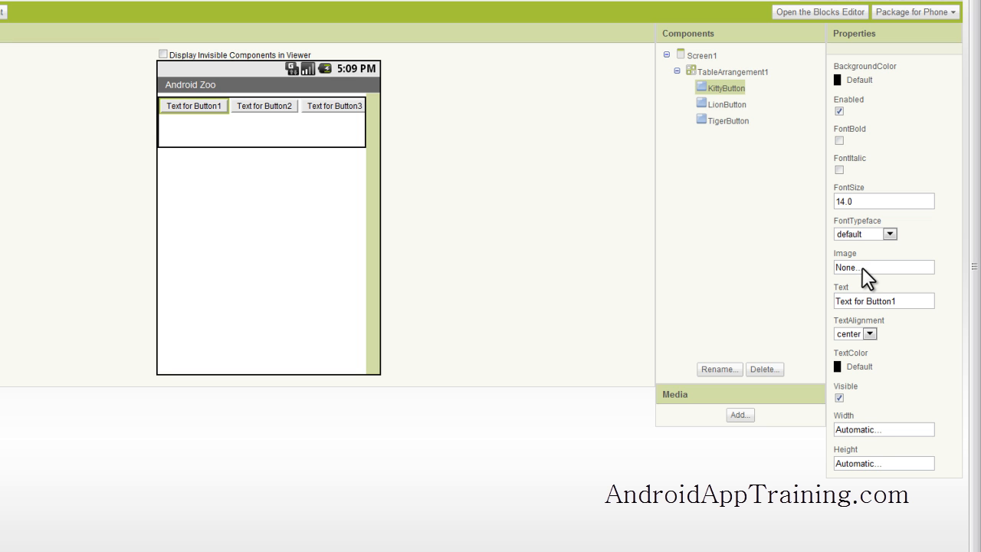
{"action": "left_click", "coordinate": [882, 267]}
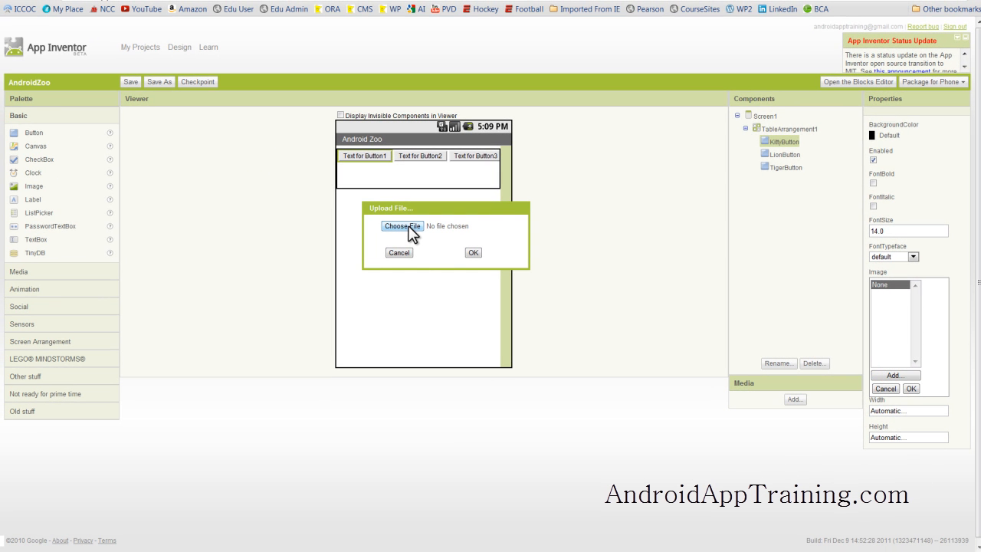
Step: Choose kitty90 from the Android Zoo folder in the file picker
{"action": "left_click", "coordinate": [402, 225]}
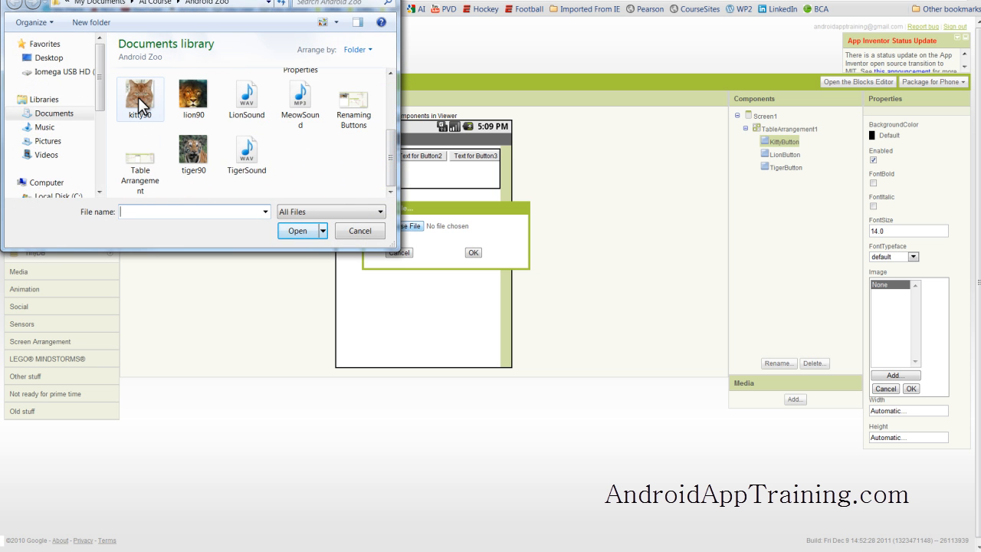
{"action": "left_click", "coordinate": [139, 98]}
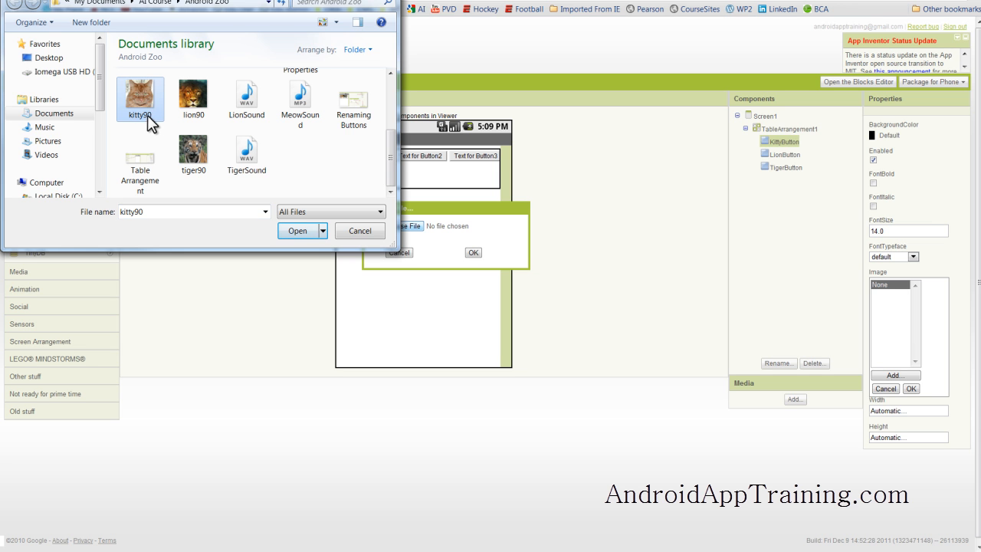
{"action": "mouse_move", "coordinate": [141, 98]}
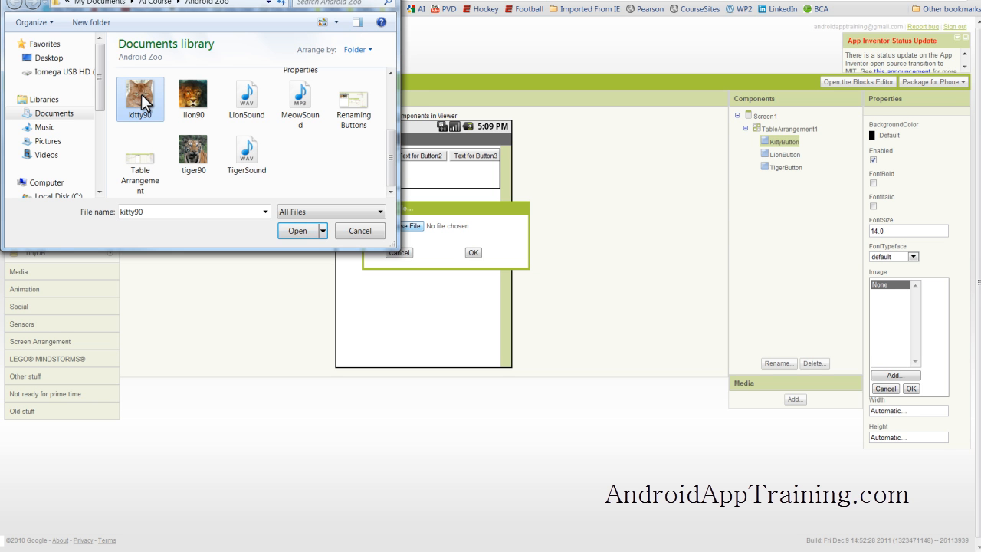
{"action": "left_click", "coordinate": [297, 231]}
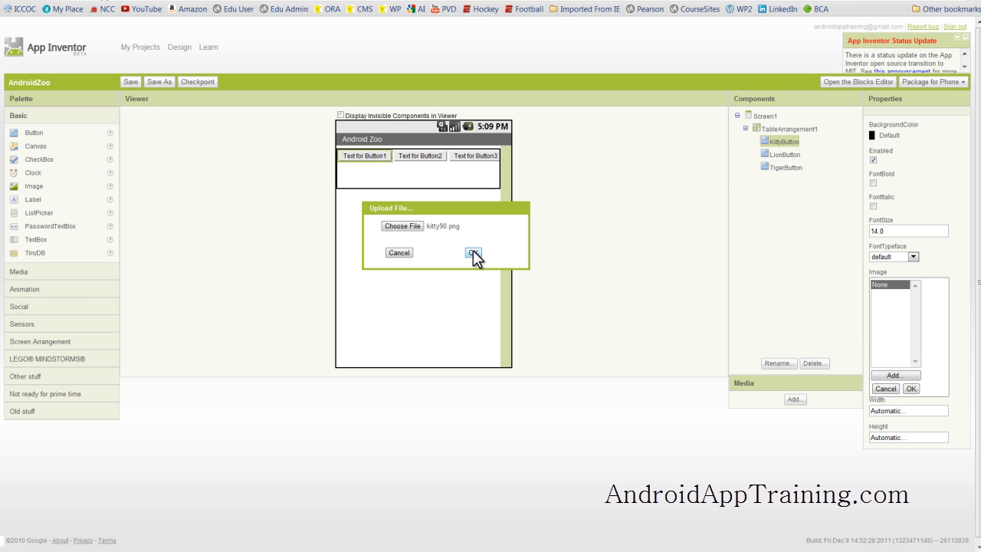
Step: Upload kitty90.png to KittyButton and clear its caption text
{"action": "left_click", "coordinate": [473, 253]}
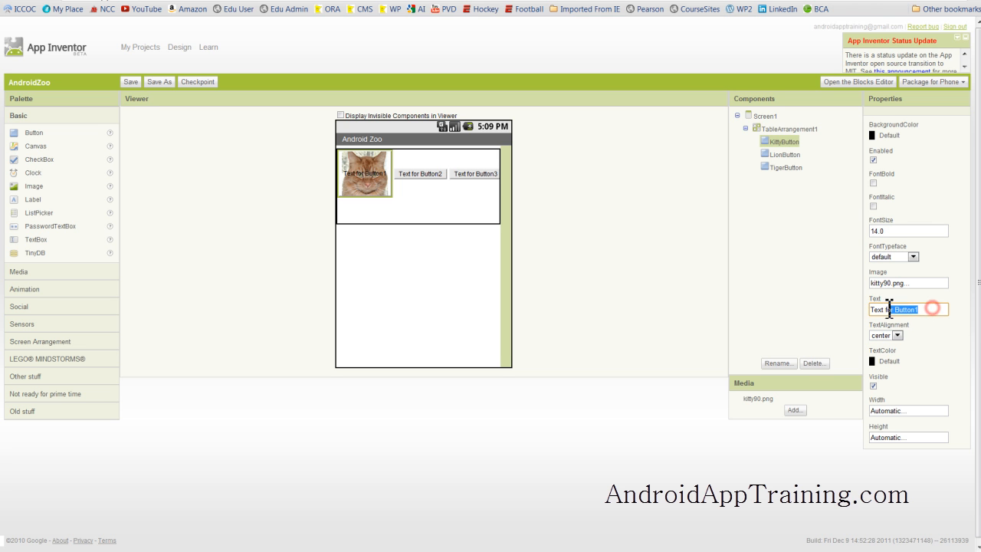
{"action": "key", "text": "delete"}
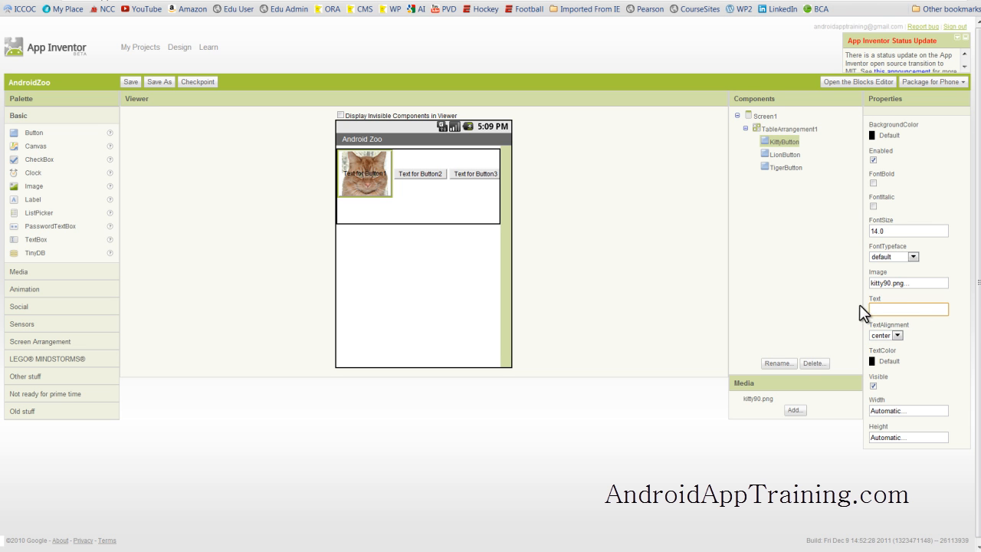
{"action": "left_click", "coordinate": [413, 173]}
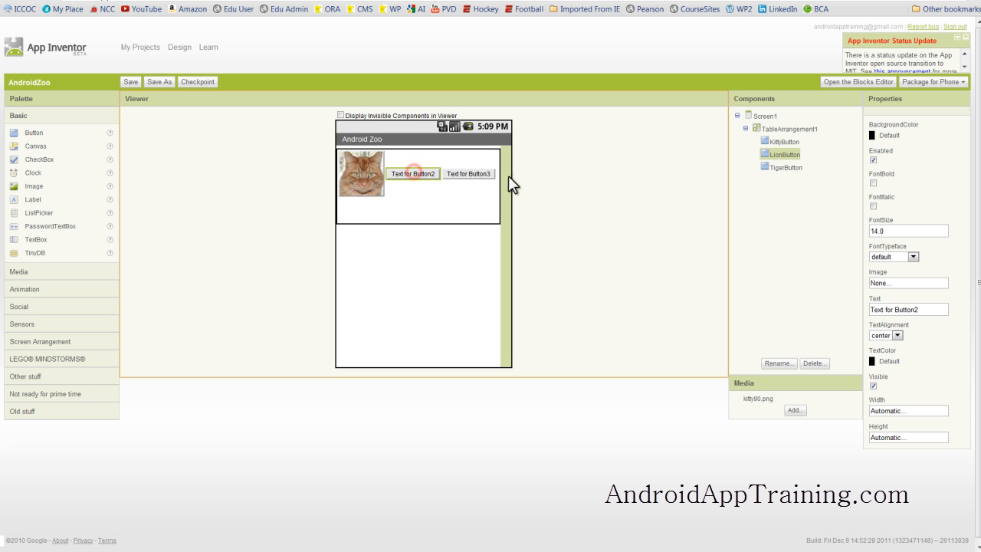
Step: Upload lion90.jpg as LionButton's image
{"action": "left_click", "coordinate": [907, 283]}
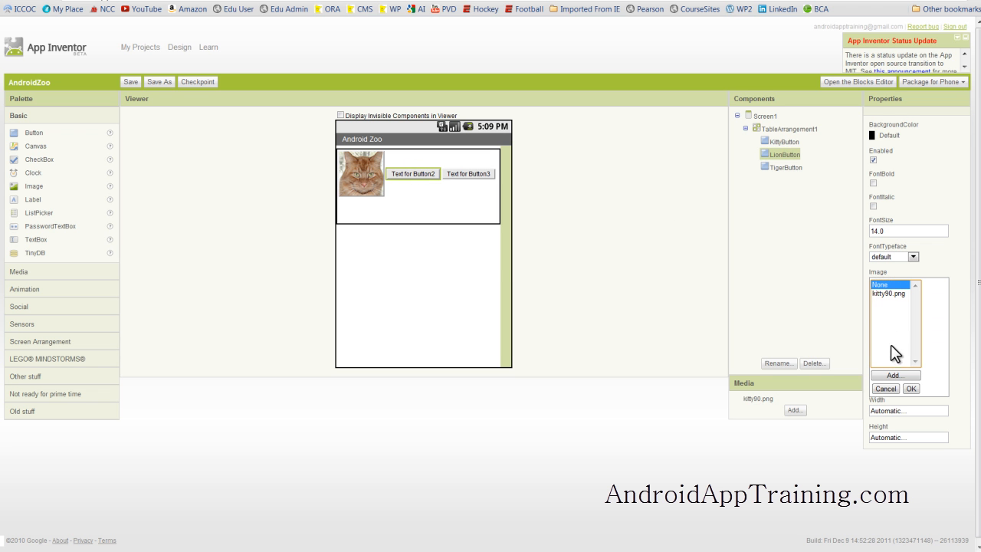
{"action": "left_click", "coordinate": [895, 375]}
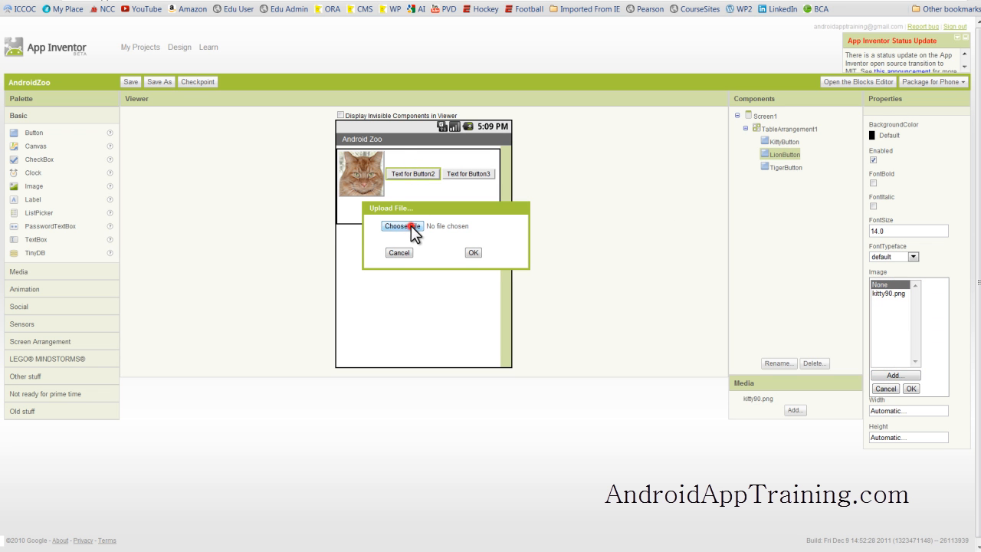
{"action": "left_click", "coordinate": [402, 226]}
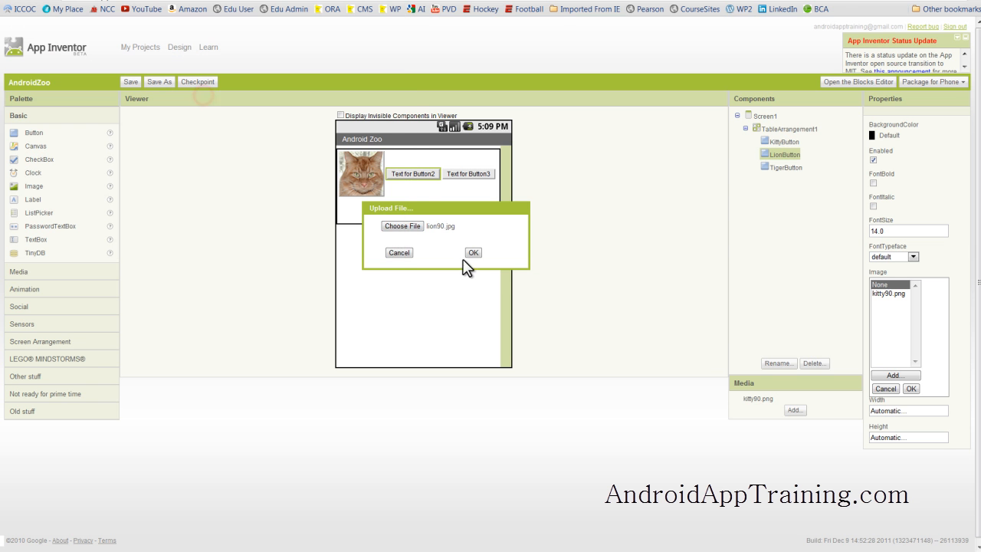
{"action": "left_click", "coordinate": [473, 253]}
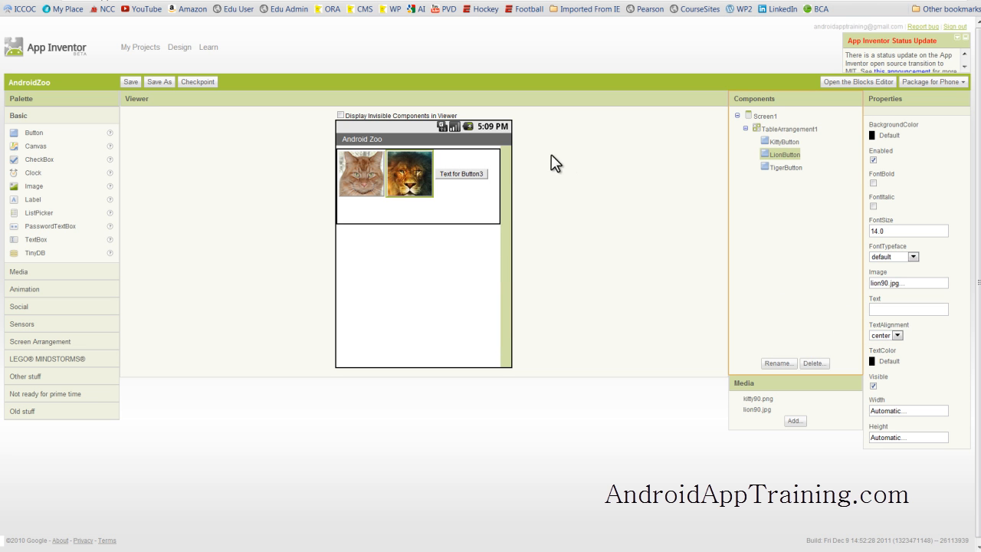
{"action": "left_click", "coordinate": [786, 167]}
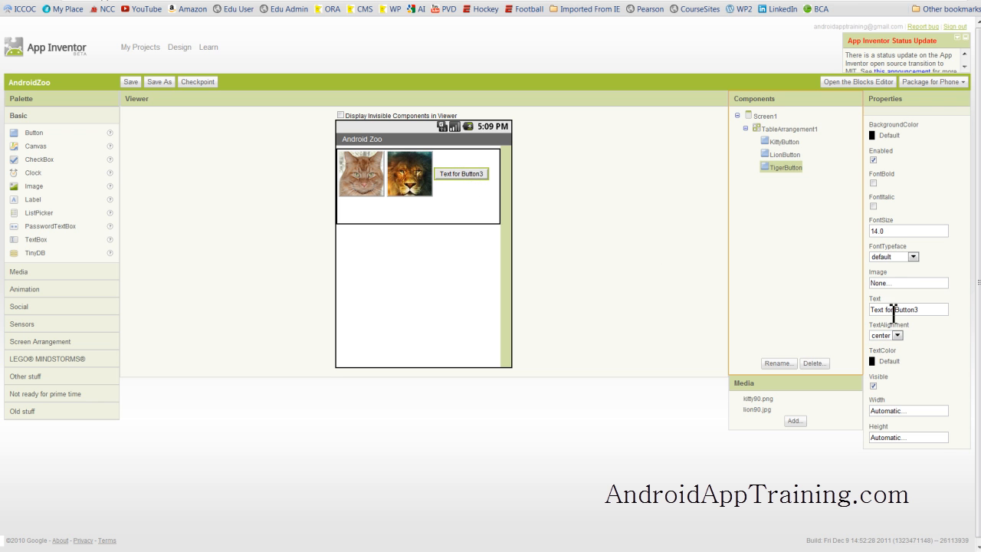
Step: Upload the tiger90 picture as TigerButton's image
{"action": "left_click", "coordinate": [908, 282]}
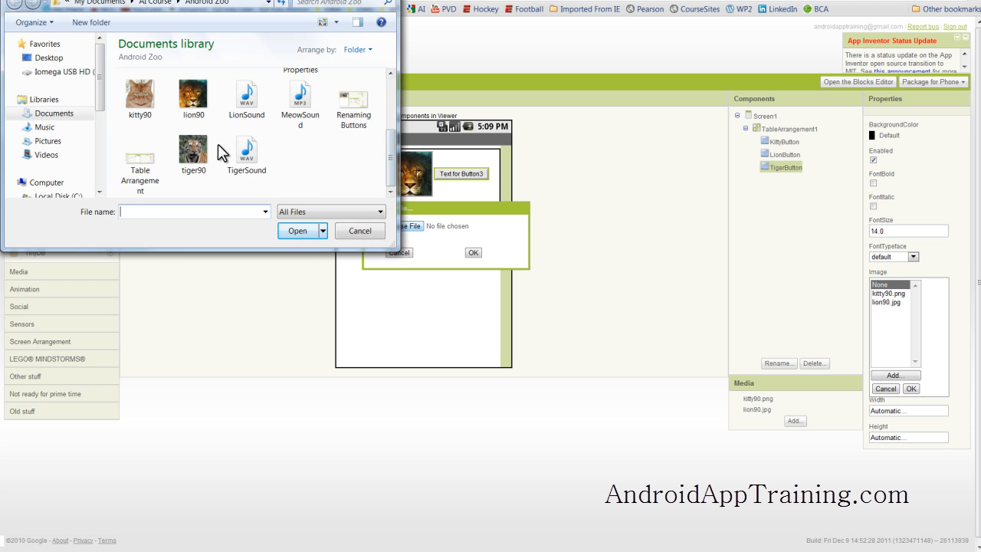
{"action": "left_click", "coordinate": [298, 231]}
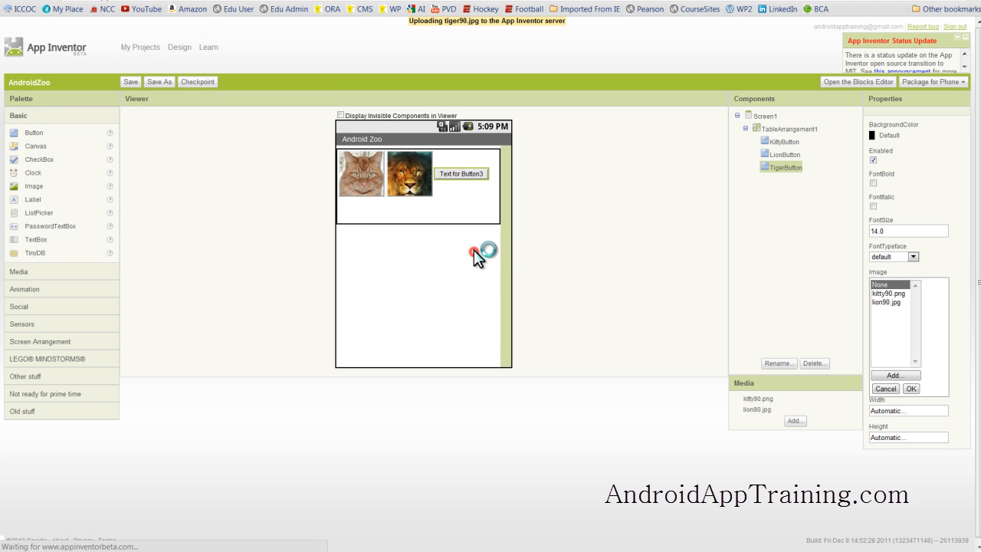